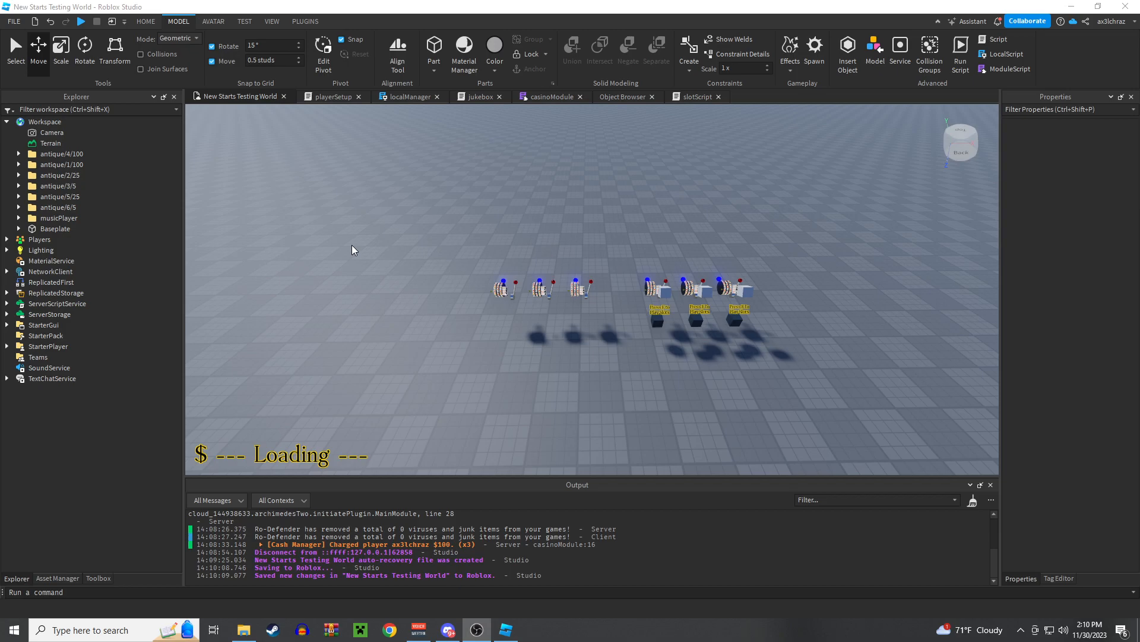
pyautogui.moveTo(746, 258)
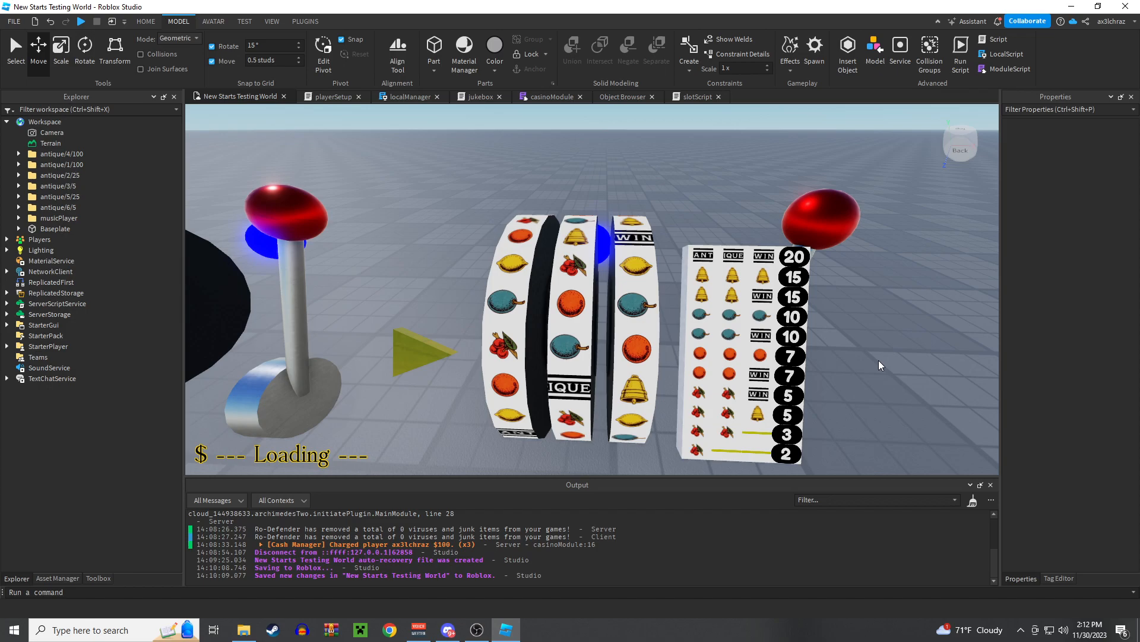
pyautogui.moveTo(870, 364)
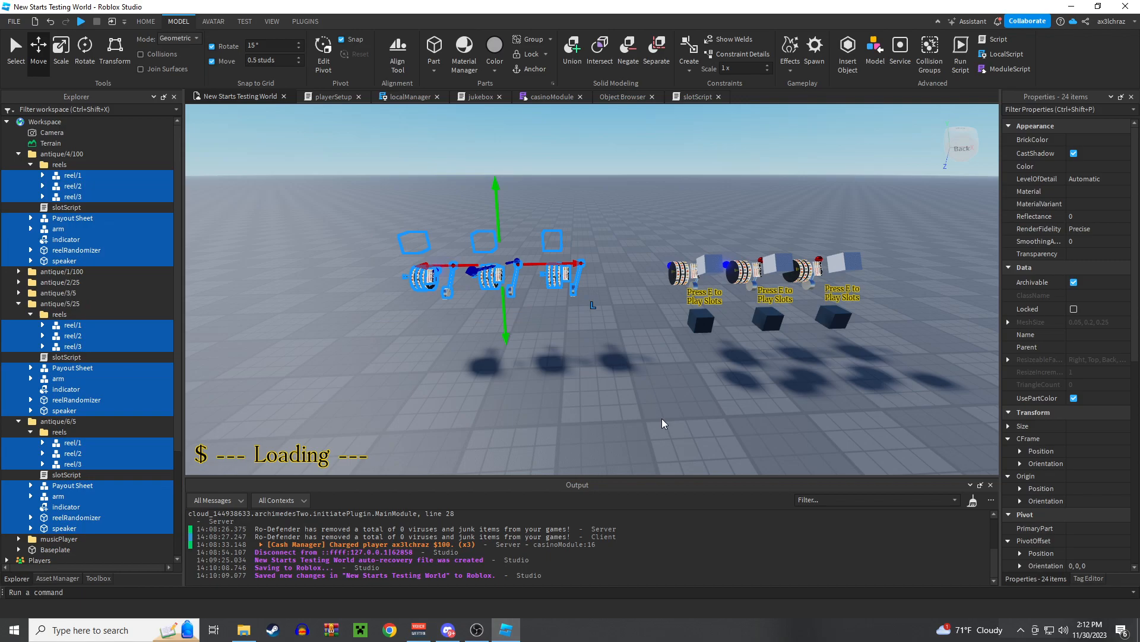
# Clear the selection, start Play mode and pull the red lever to spin the reels for payouts.
pyautogui.click(662, 423)
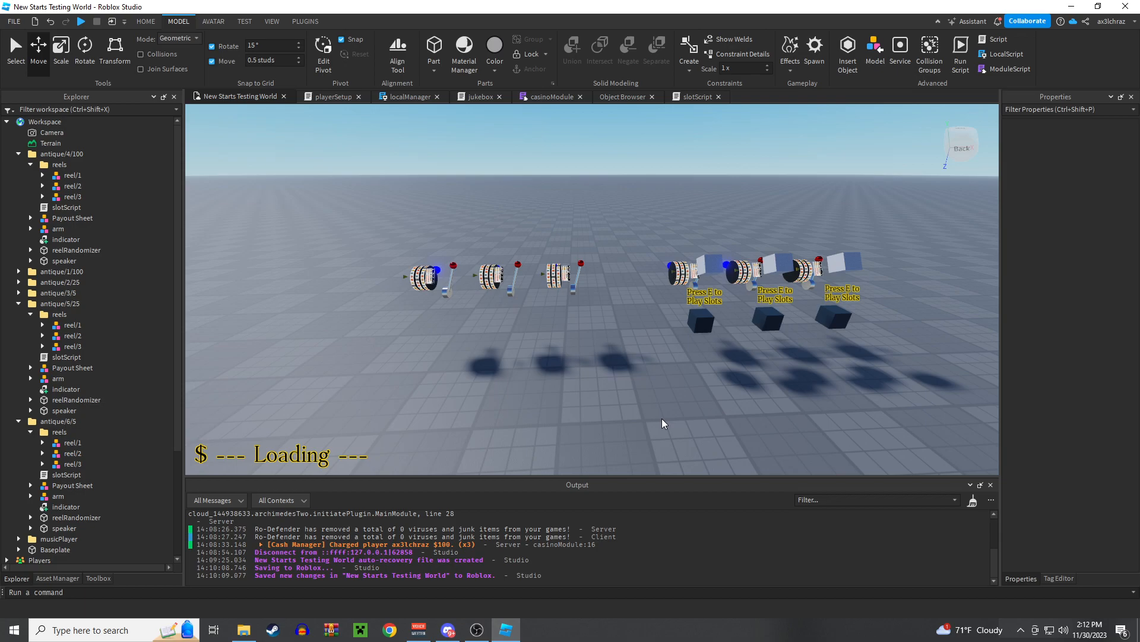
pyautogui.moveTo(698, 339)
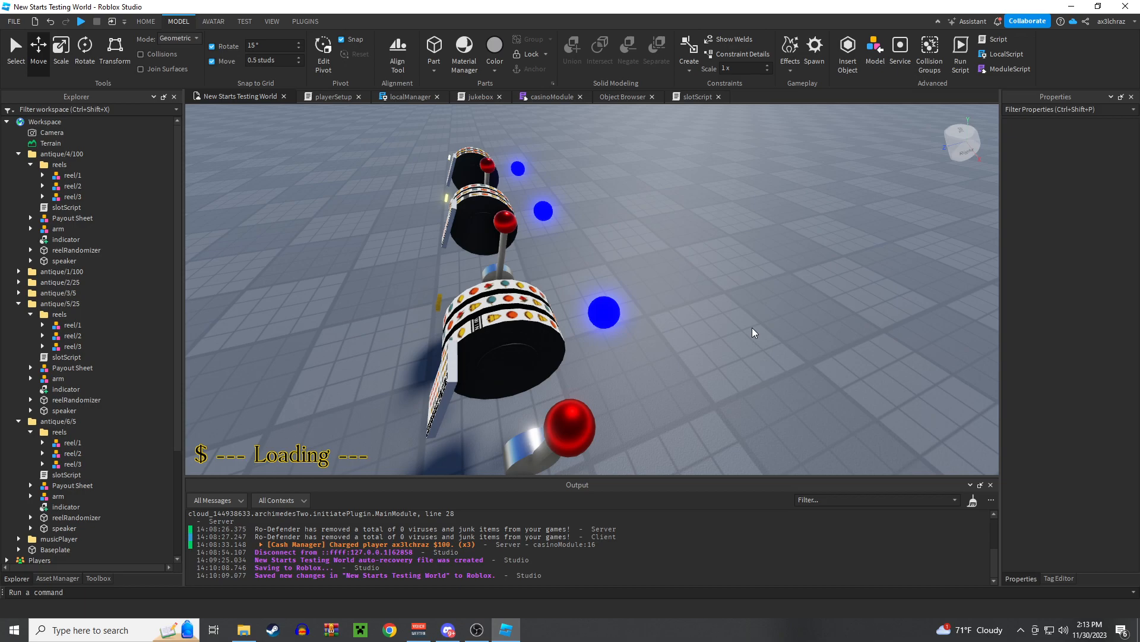
pyautogui.moveTo(703, 335)
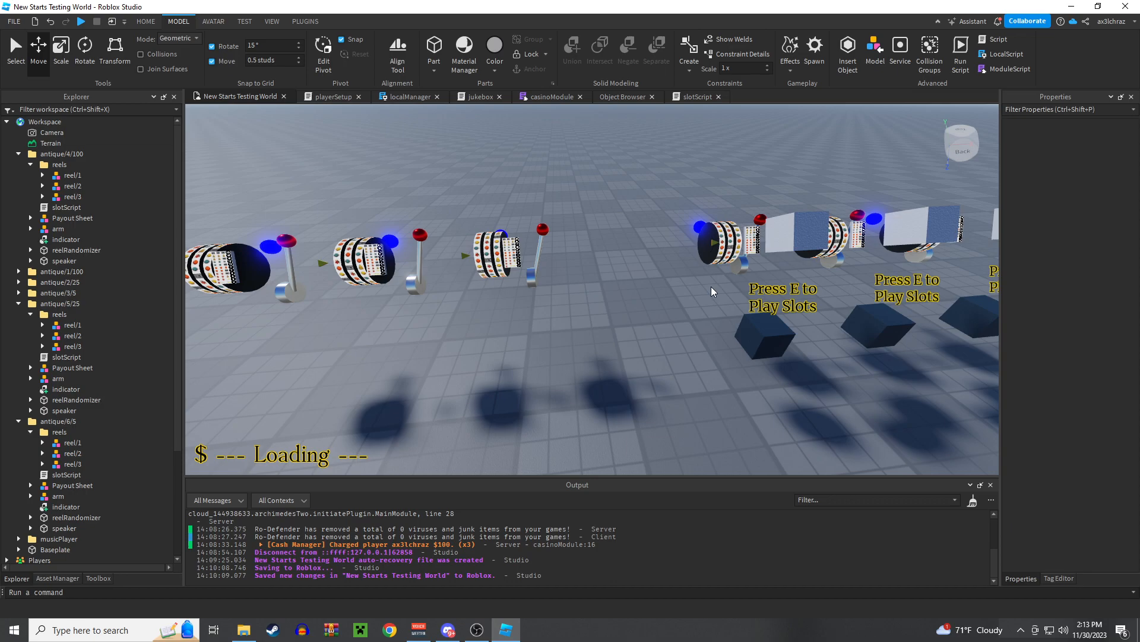
pyautogui.click(81, 20)
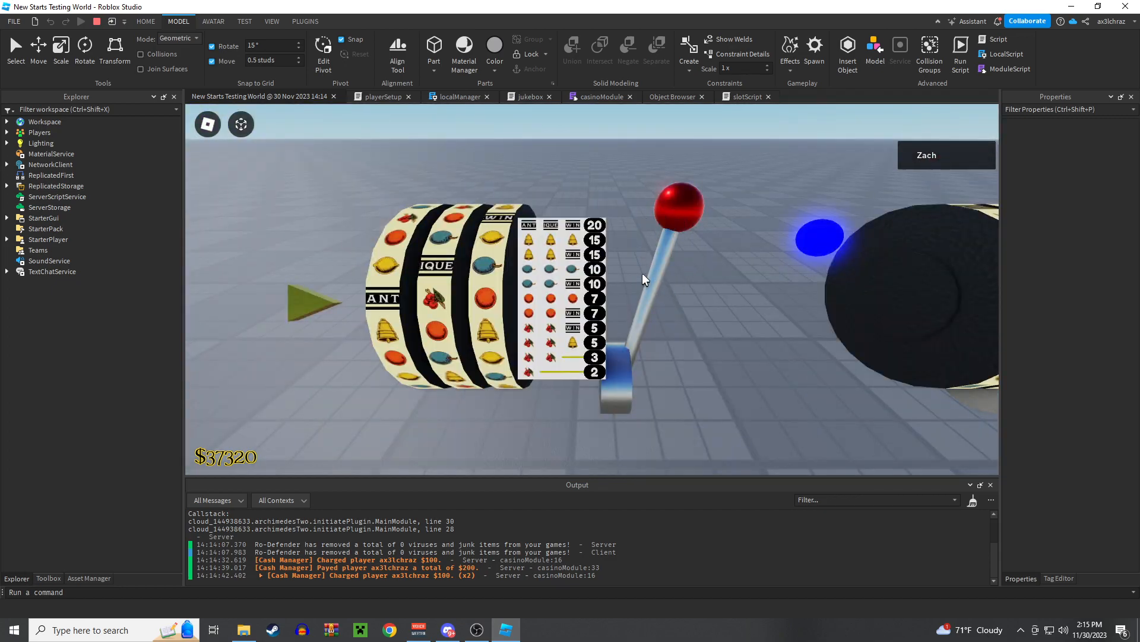
pyautogui.moveTo(630, 274)
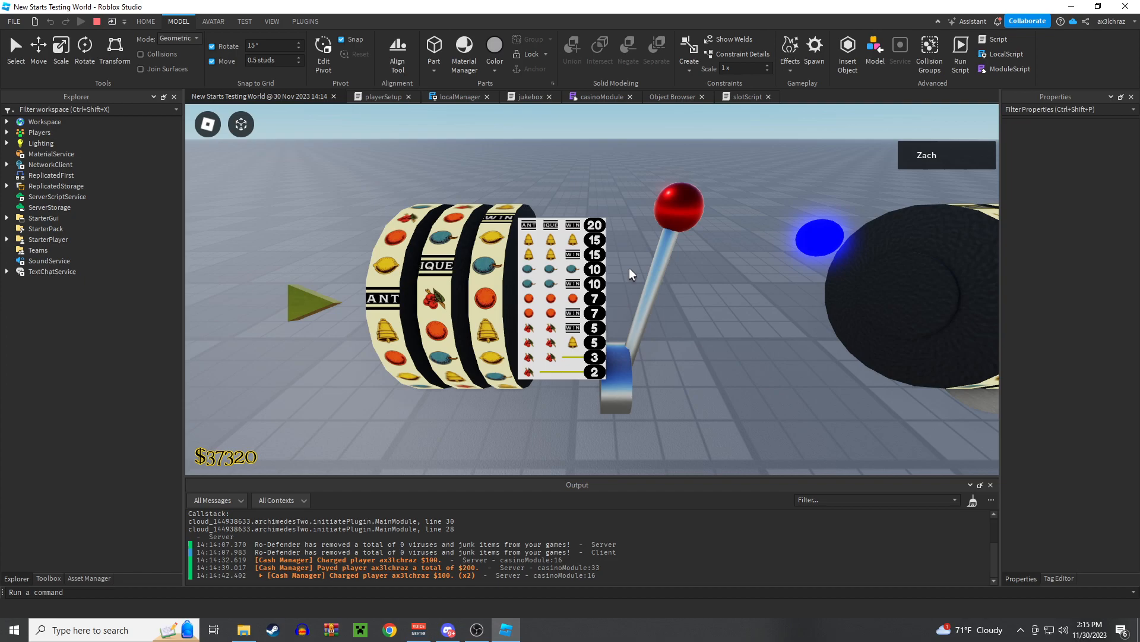
pyautogui.moveTo(593, 271)
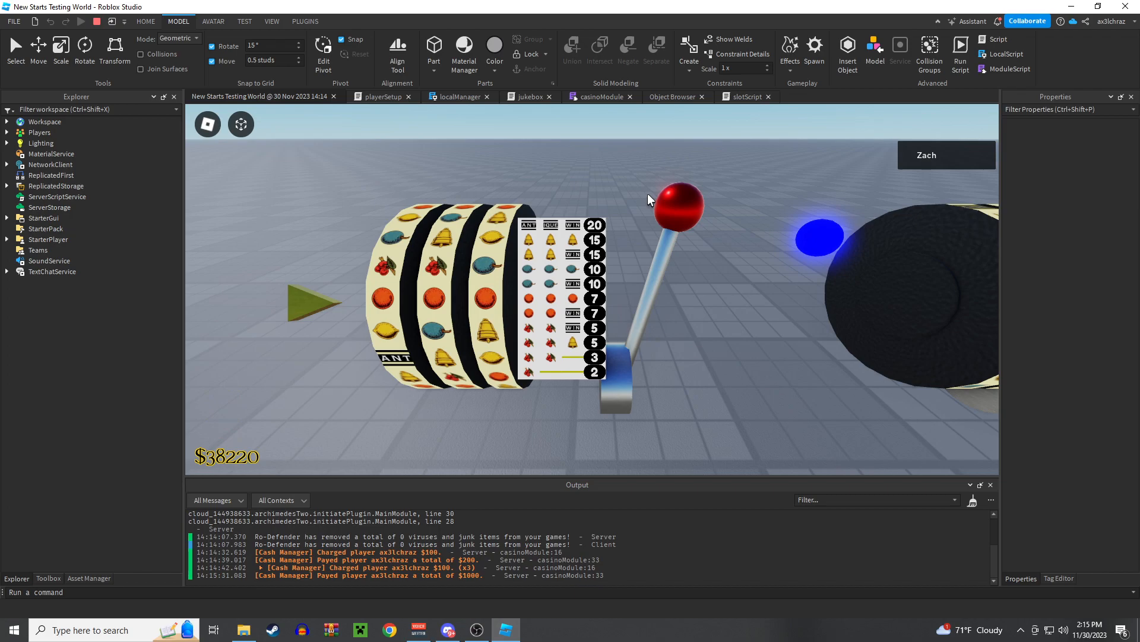
pyautogui.moveTo(664, 211)
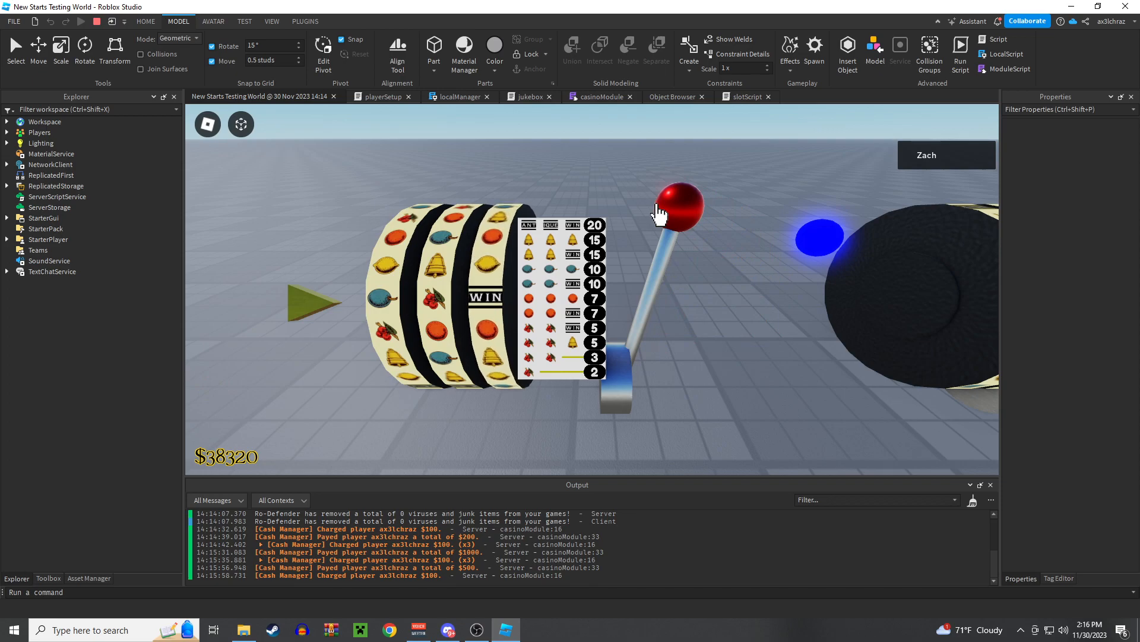
pyautogui.click(676, 203)
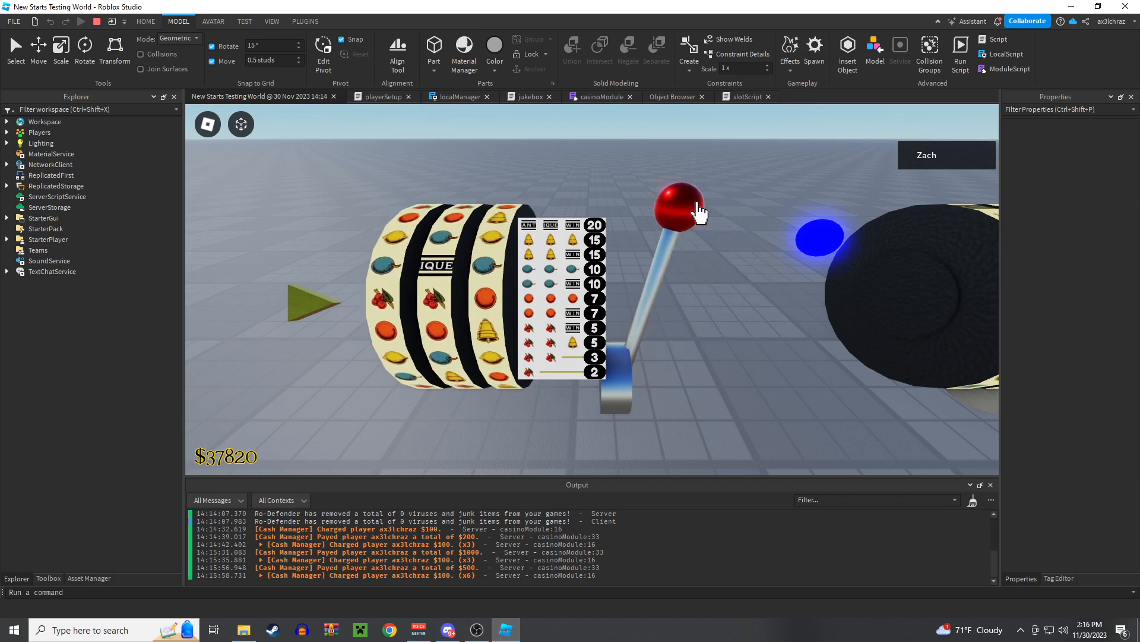
# Pull the red lever again, spinning the reels for the $500 payout that restores $38,320.
pyautogui.click(679, 203)
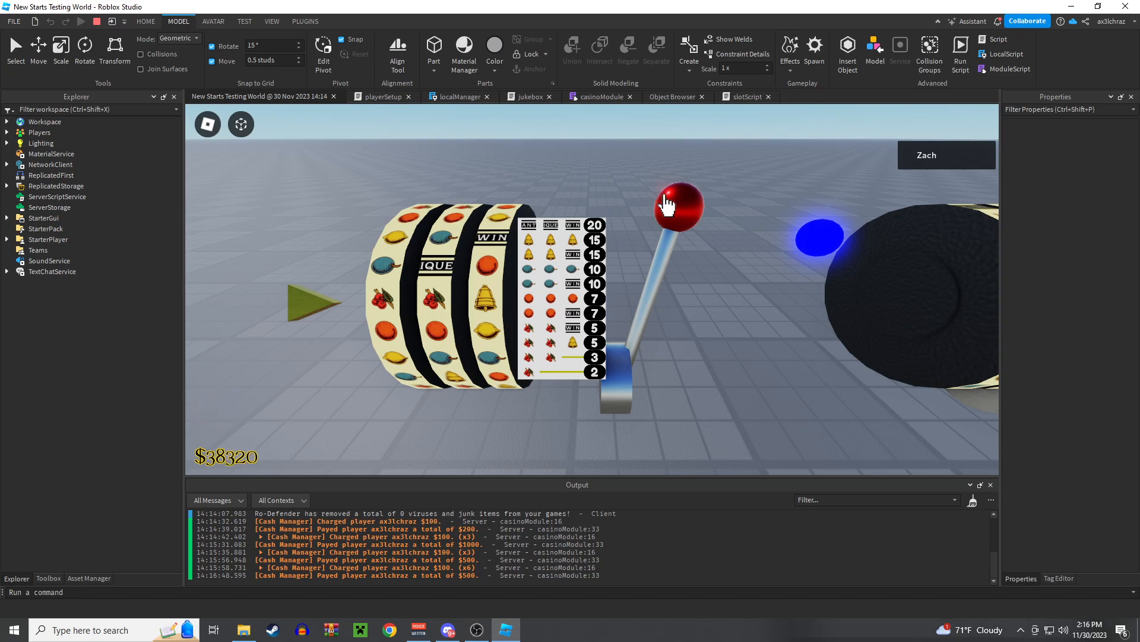